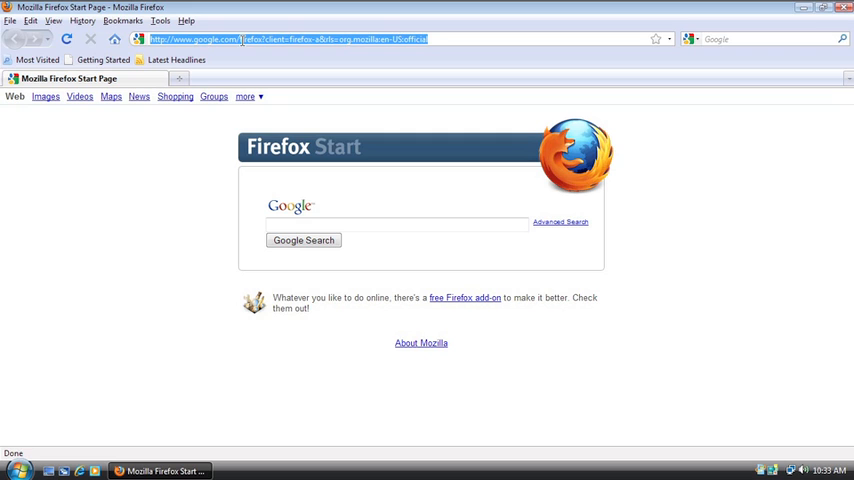
{"action": "type", "text": "www.torproject.org"}
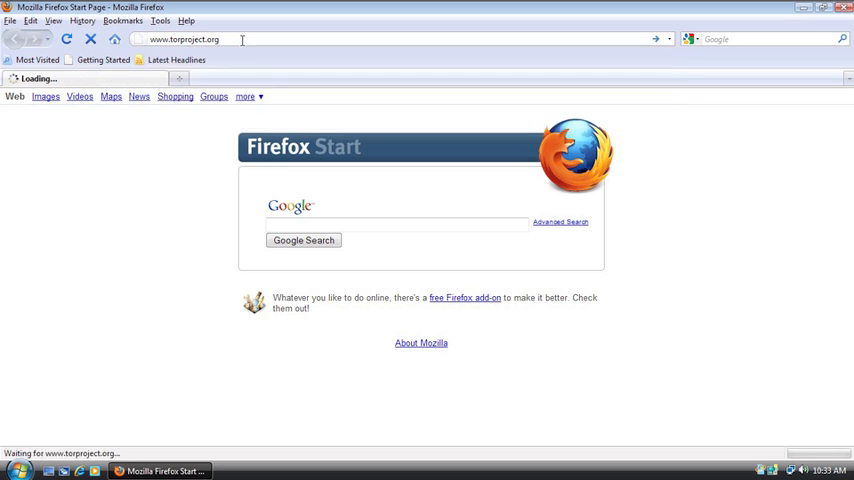
{"action": "key", "text": "Return"}
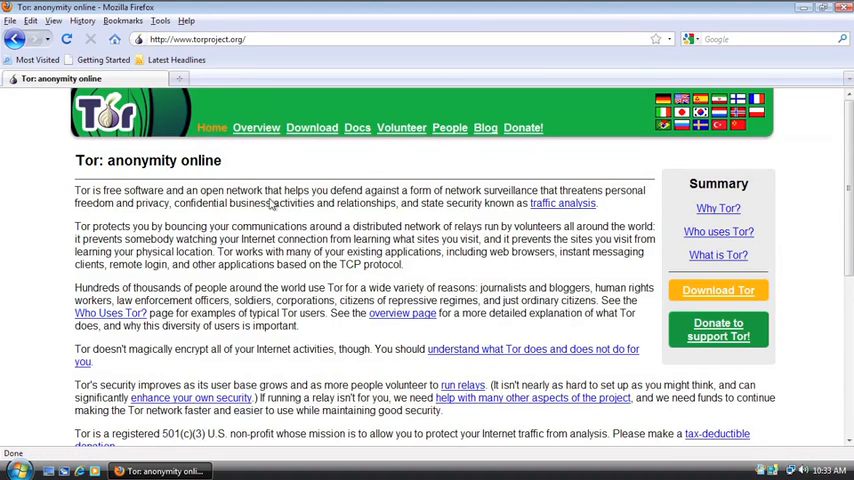
{"action": "left_click", "coordinate": [312, 128]}
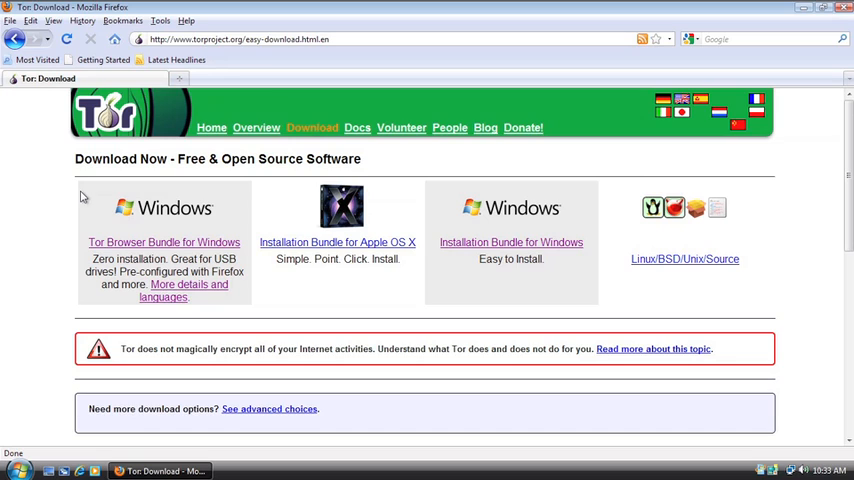
{"action": "mouse_move", "coordinate": [144, 242]}
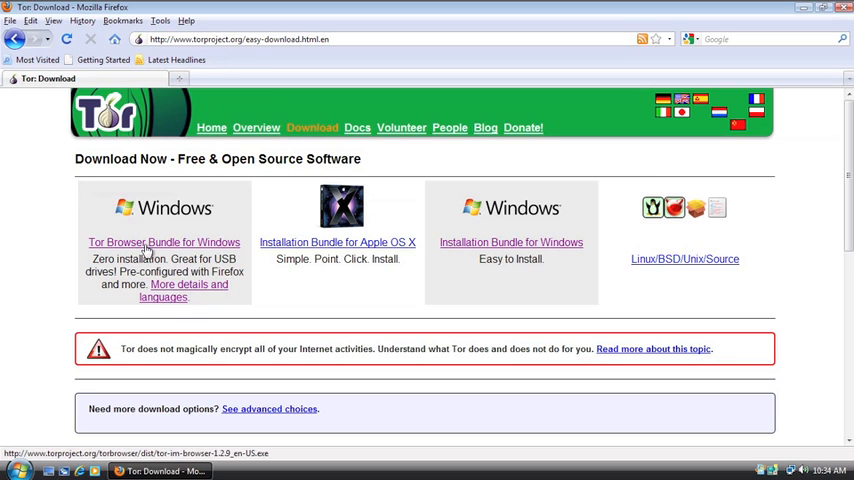
{"action": "left_click", "coordinate": [164, 242]}
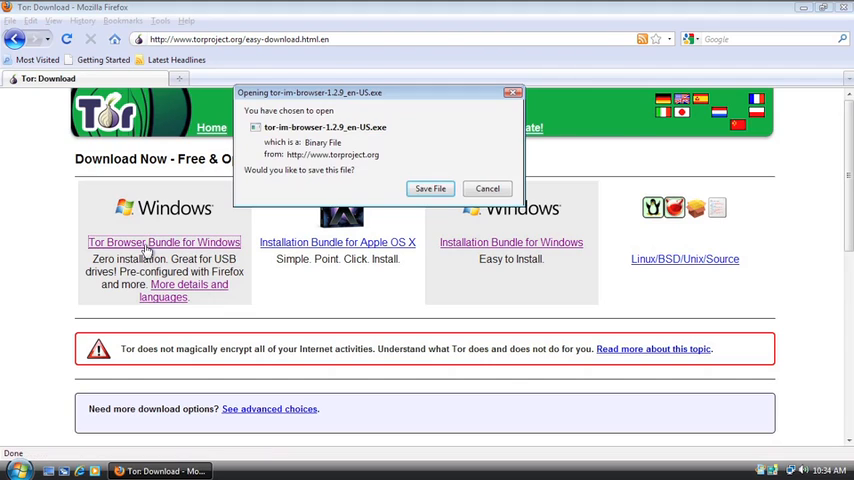
{"action": "mouse_move", "coordinate": [410, 132]}
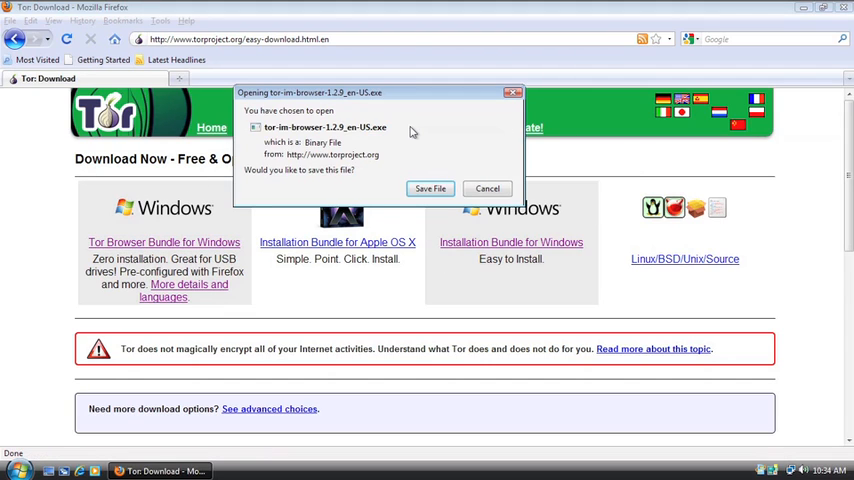
{"action": "mouse_move", "coordinate": [422, 172]}
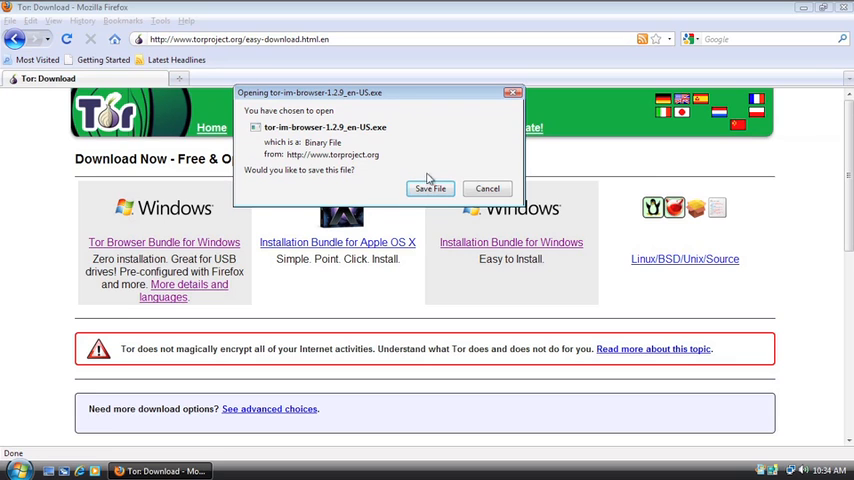
{"action": "left_click", "coordinate": [488, 188]}
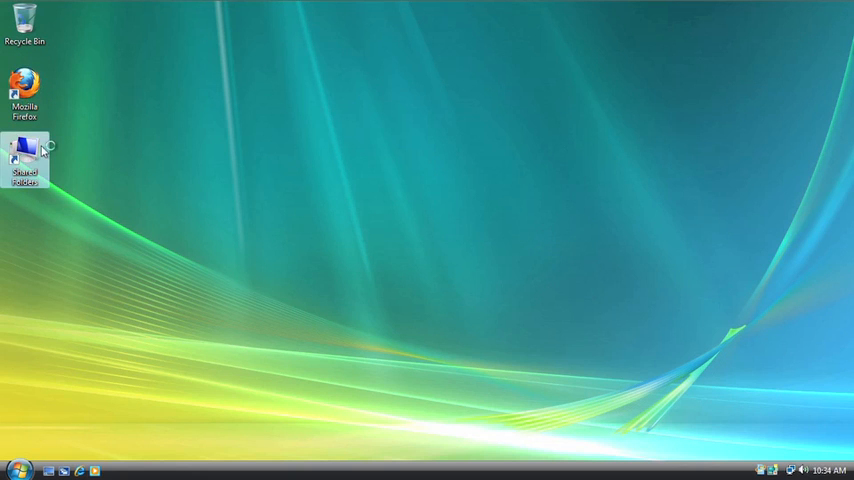
{"action": "mouse_move", "coordinate": [212, 196]}
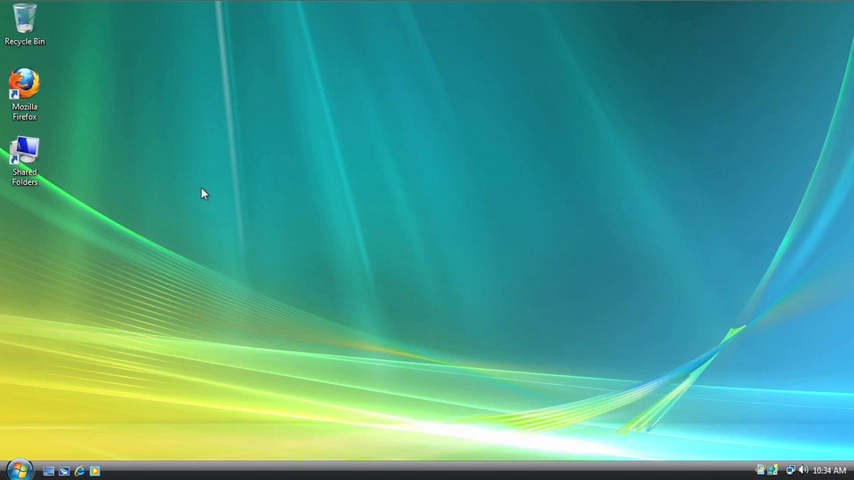
Step: Browse Home > Downloads > TOR IM Browser Bundle and select the tor-im-browser installer
{"action": "double_click", "coordinate": [24, 160]}
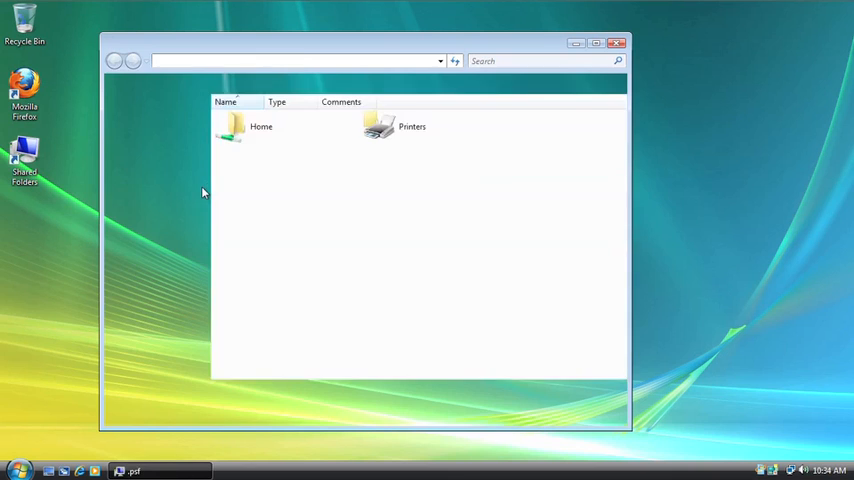
{"action": "double_click", "coordinate": [260, 122]}
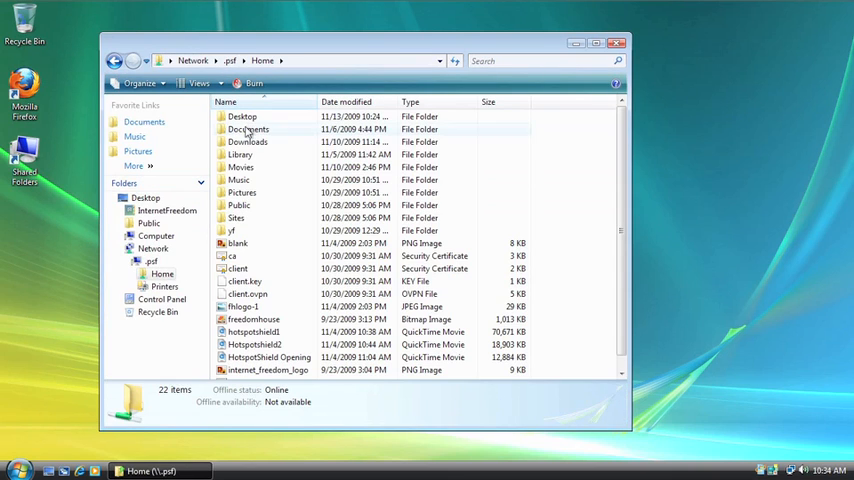
{"action": "double_click", "coordinate": [248, 140]}
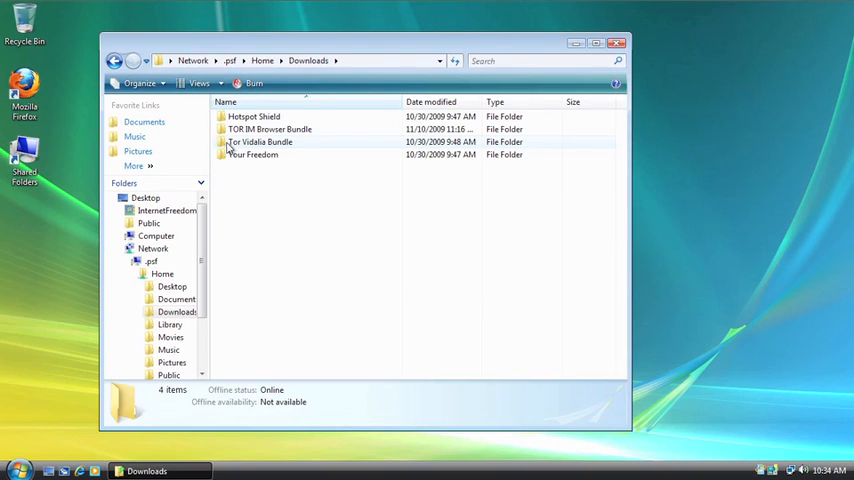
{"action": "mouse_move", "coordinate": [224, 128]}
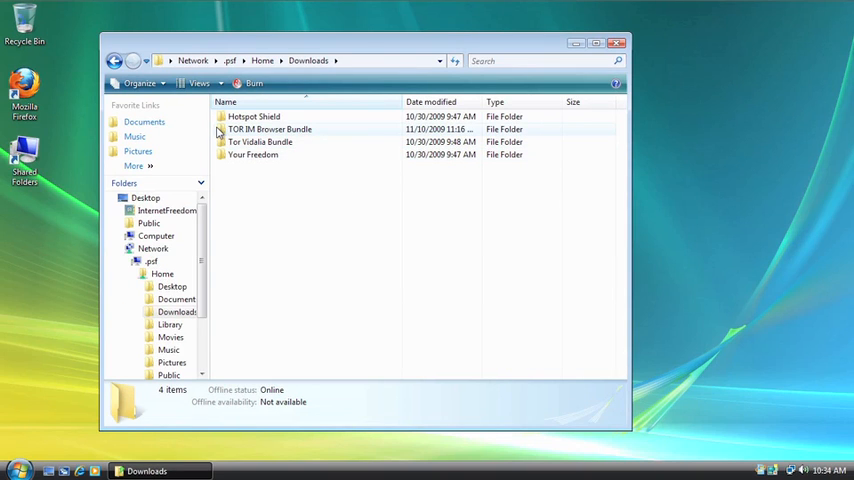
{"action": "double_click", "coordinate": [268, 128]}
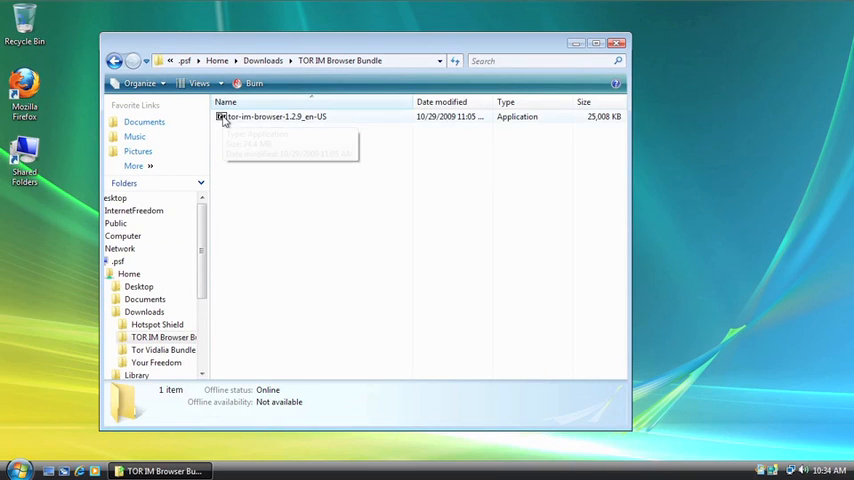
{"action": "left_click", "coordinate": [276, 116]}
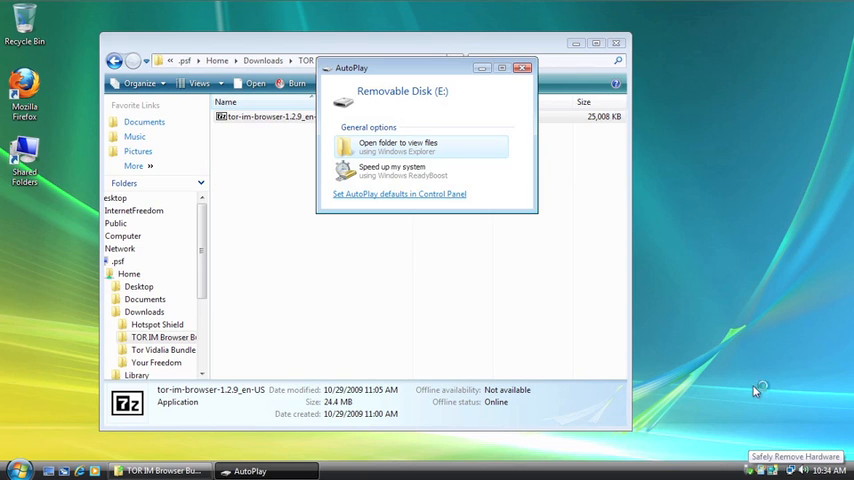
{"action": "mouse_move", "coordinate": [398, 146]}
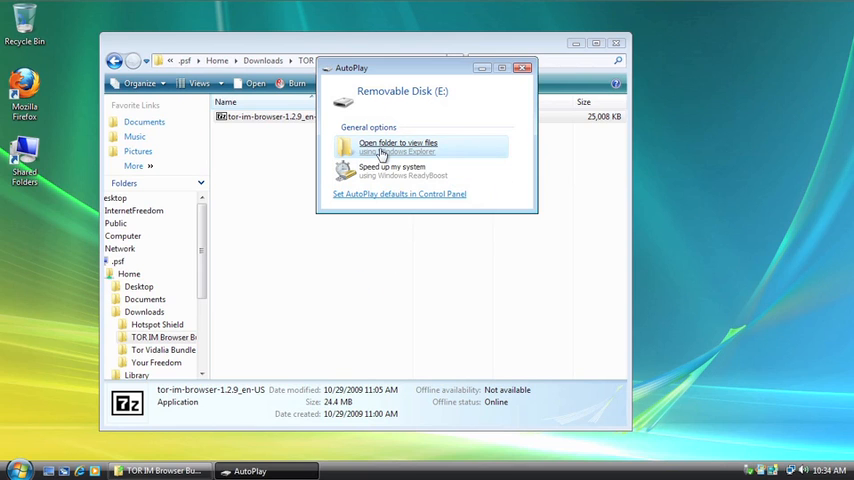
Step: View the USB drive's files via AutoPlay and launch tor-im-browser-1.2.9_en-US.exe
{"action": "left_click", "coordinate": [396, 146]}
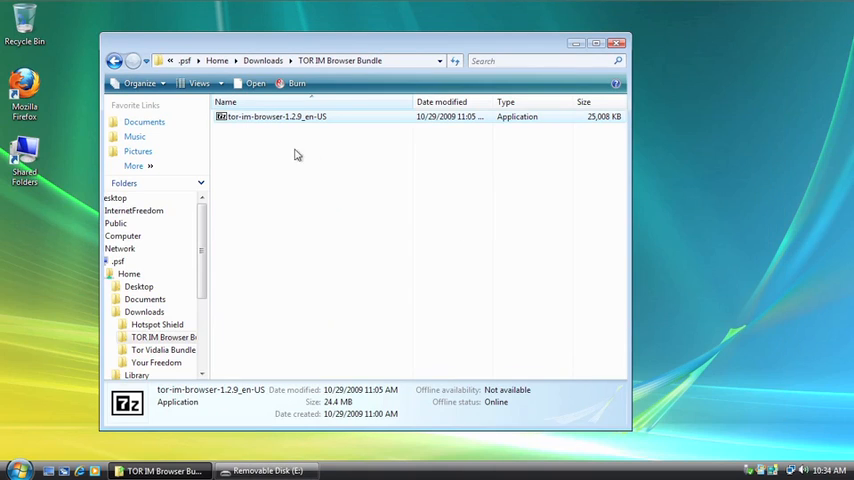
{"action": "double_click", "coordinate": [276, 116]}
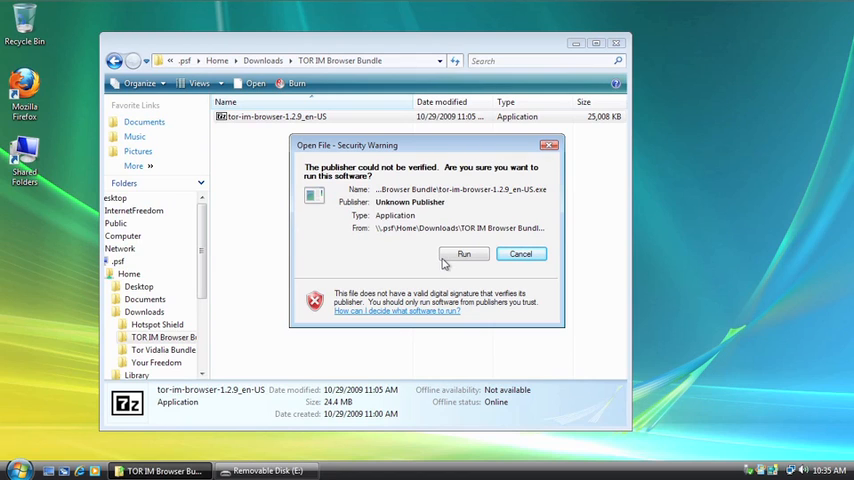
Step: Run the unverified installer and extract the bundle to Removable Disk (E:)
{"action": "left_click", "coordinate": [464, 252]}
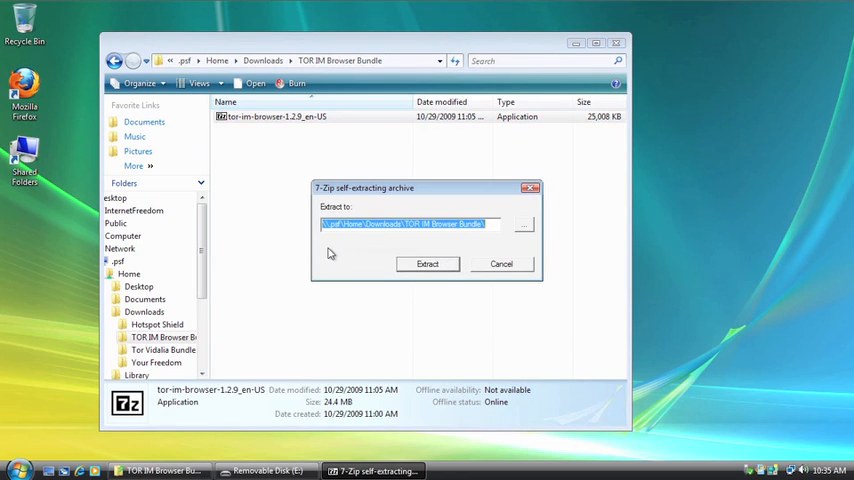
{"action": "mouse_move", "coordinate": [478, 220]}
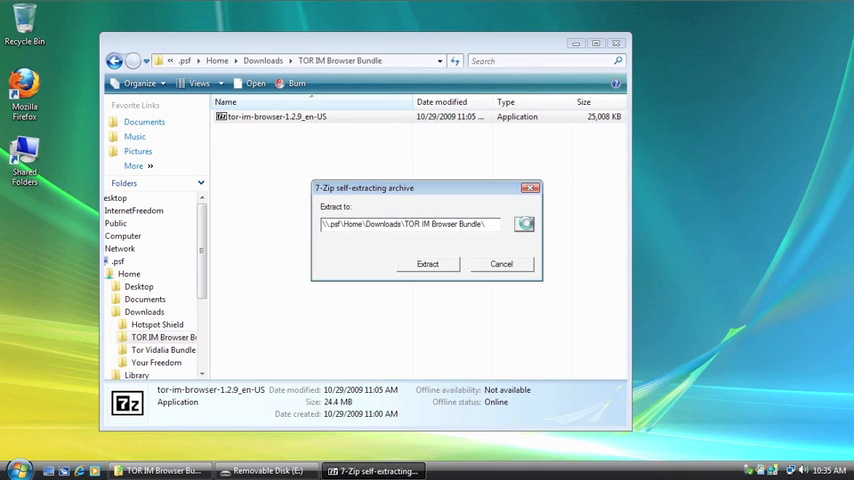
{"action": "left_click", "coordinate": [524, 224]}
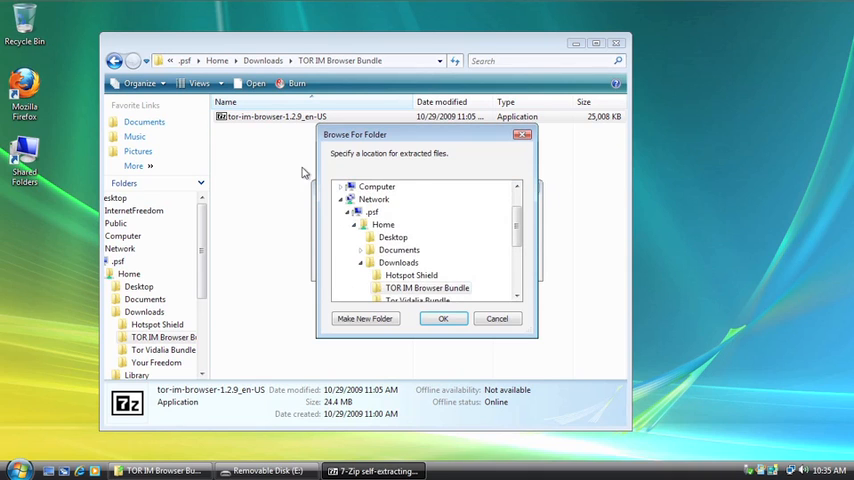
{"action": "left_click", "coordinate": [344, 188]}
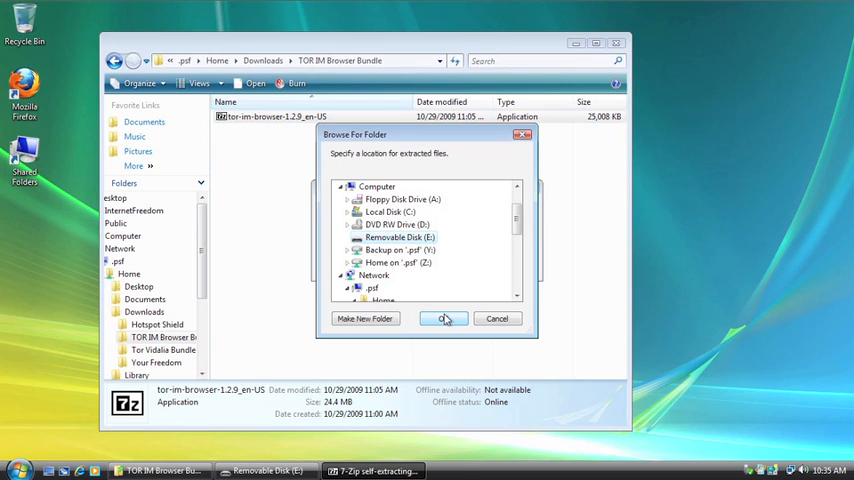
{"action": "left_click", "coordinate": [444, 318]}
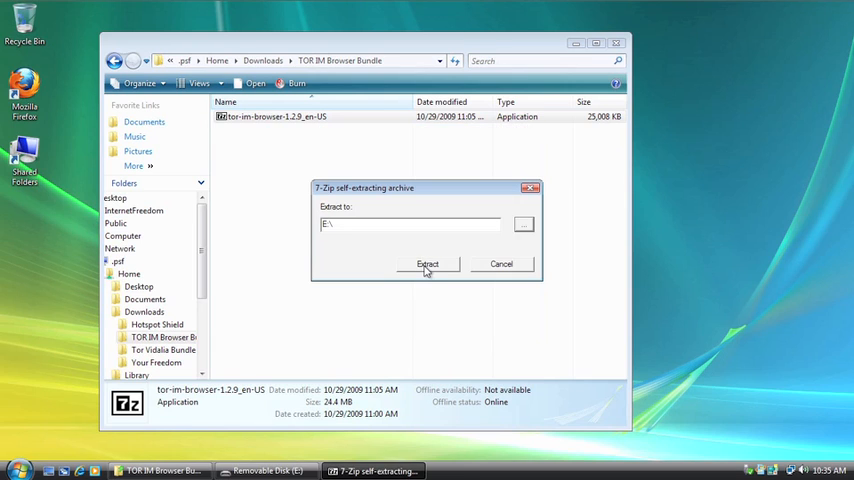
{"action": "left_click", "coordinate": [428, 264]}
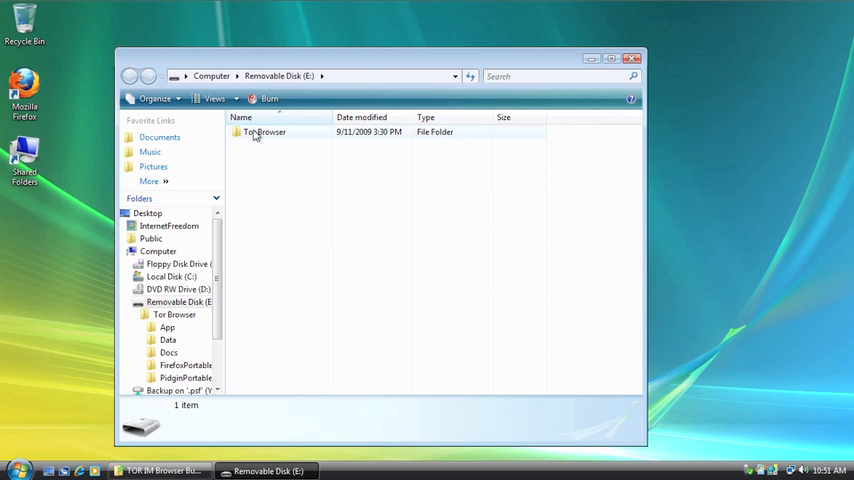
Step: Enter the Tor Browser folder on E: and launch Start Tor Browser
{"action": "double_click", "coordinate": [264, 132]}
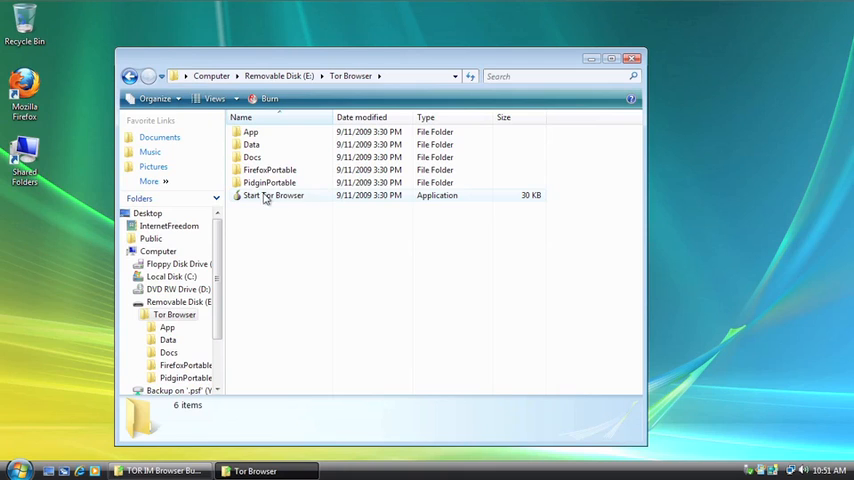
{"action": "mouse_move", "coordinate": [272, 196]}
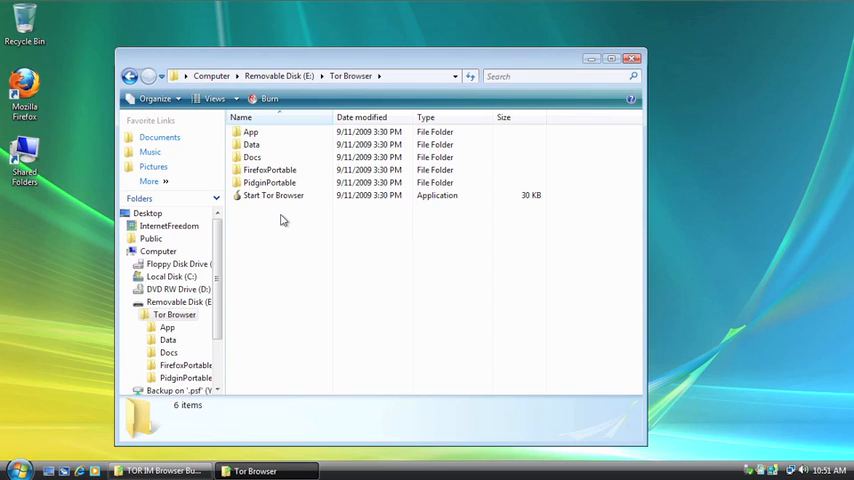
{"action": "left_click", "coordinate": [272, 196]}
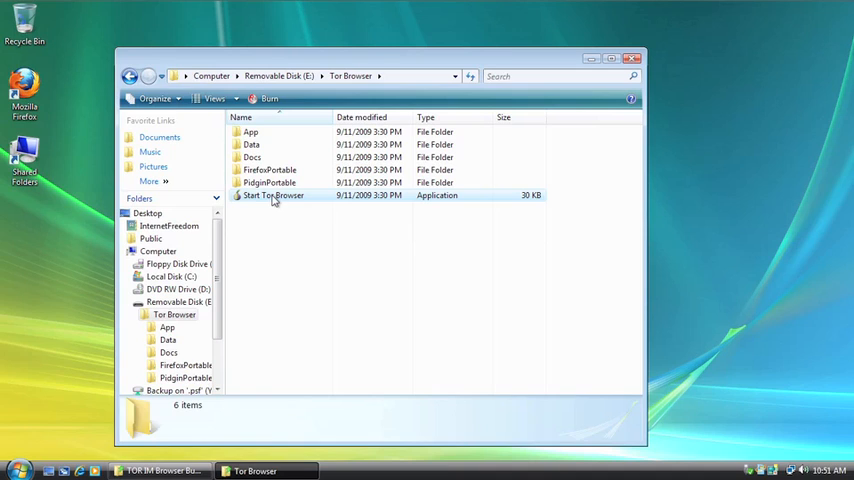
{"action": "left_click", "coordinate": [272, 196]}
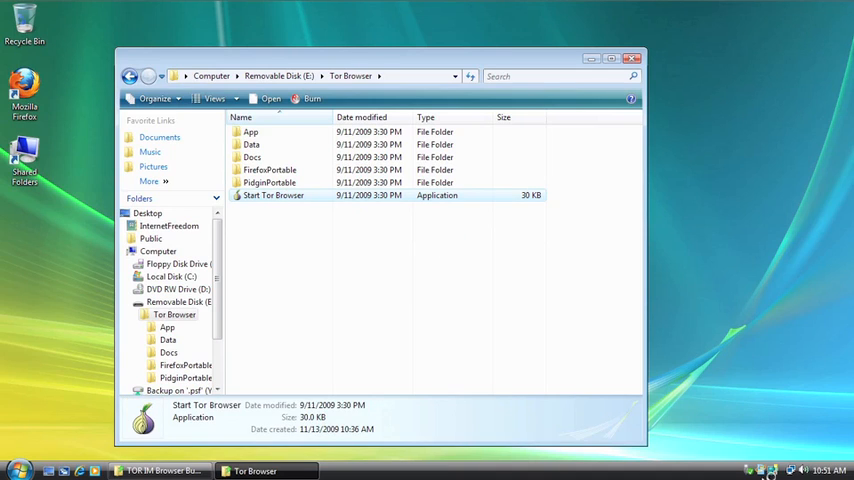
{"action": "mouse_move", "coordinate": [748, 452]}
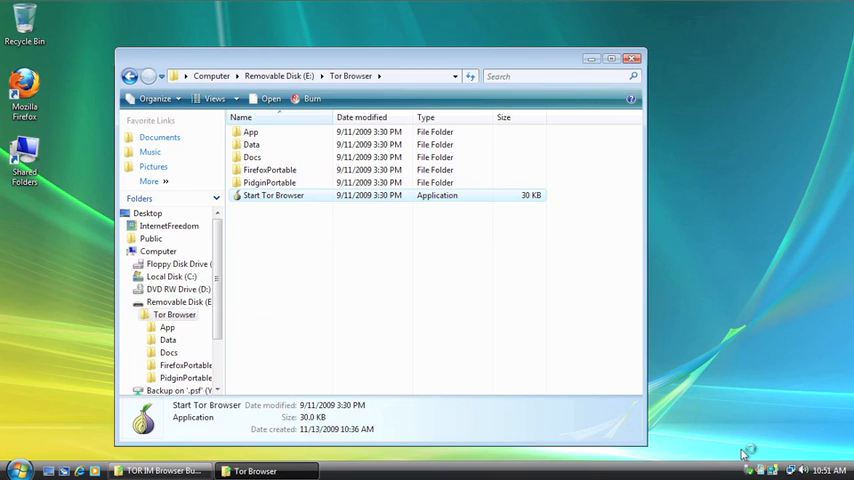
{"action": "double_click", "coordinate": [272, 196]}
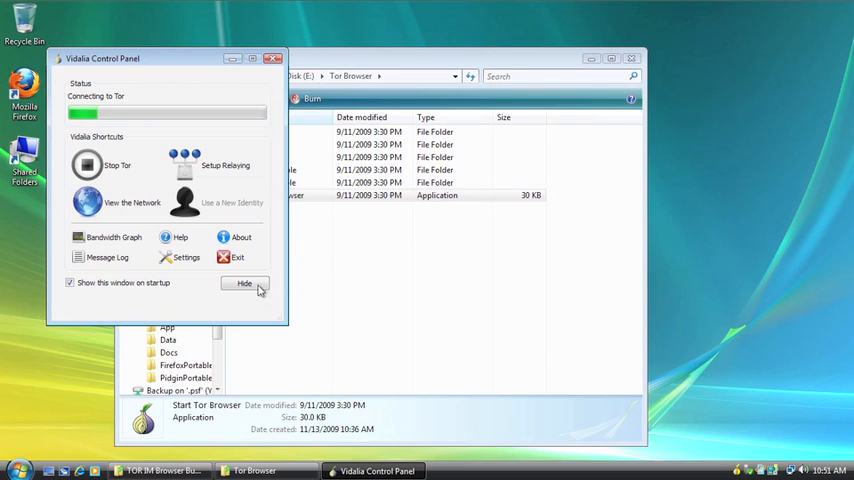
{"action": "mouse_move", "coordinate": [124, 152]}
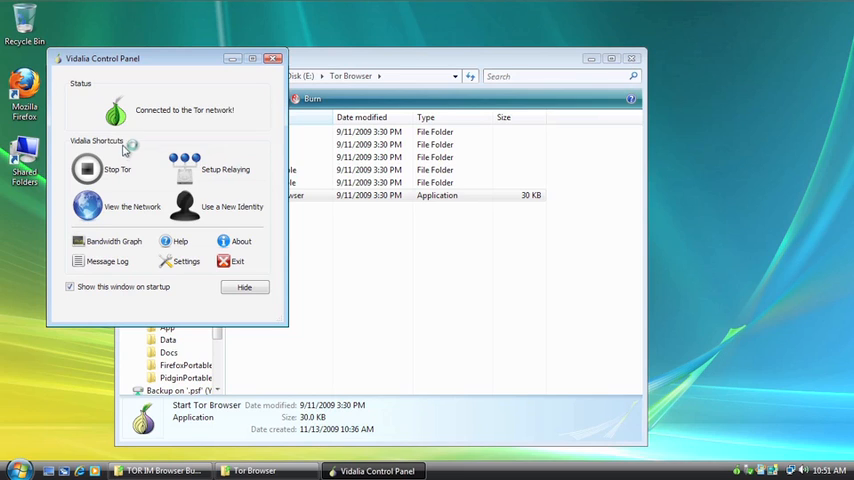
{"action": "mouse_move", "coordinate": [740, 464]}
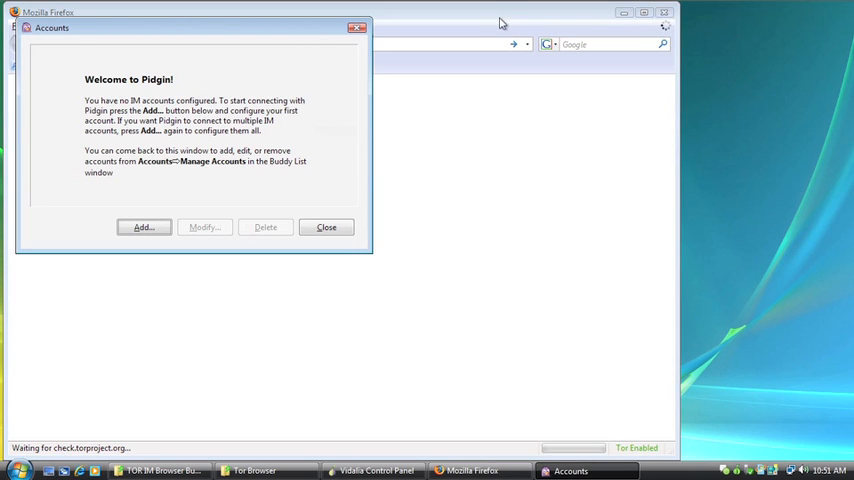
Step: Close Pidgin's Accounts welcome window without adding an account
{"action": "left_click", "coordinate": [326, 228]}
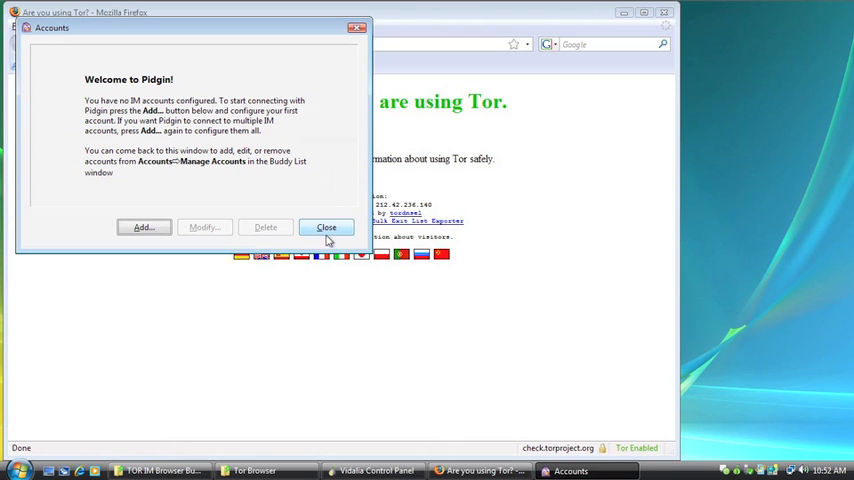
{"action": "left_click", "coordinate": [326, 228]}
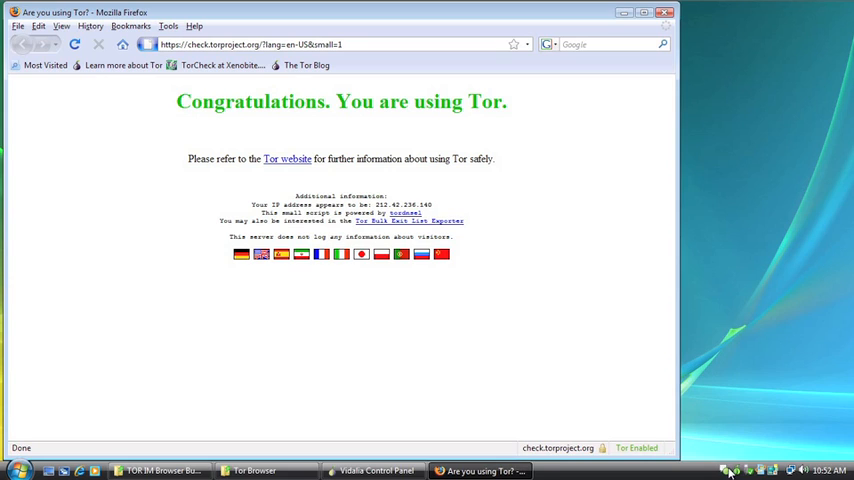
{"action": "mouse_move", "coordinate": [520, 284]}
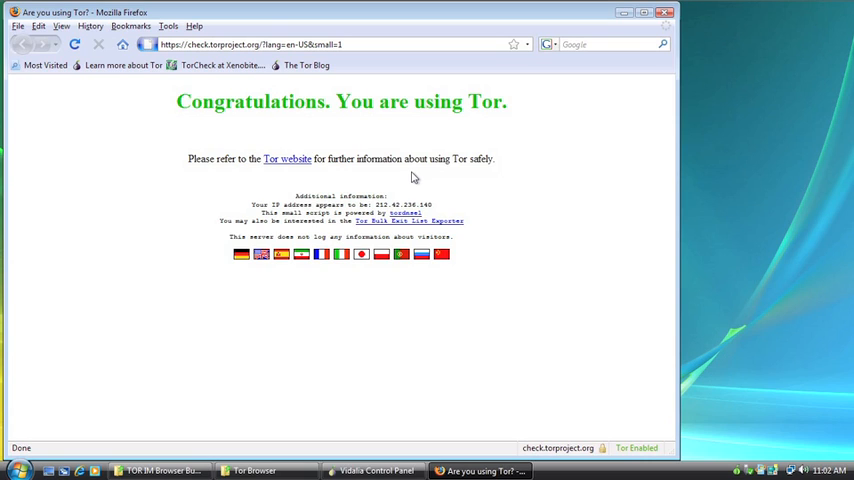
{"action": "mouse_move", "coordinate": [250, 108]}
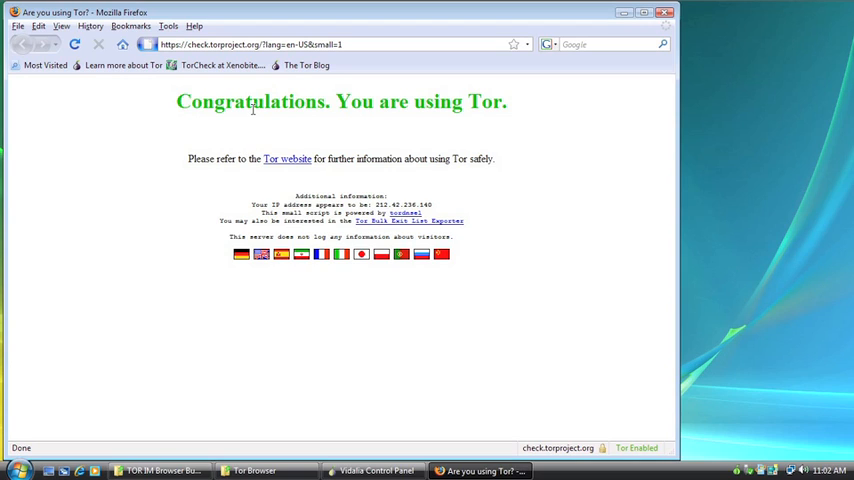
{"action": "mouse_move", "coordinate": [276, 120]}
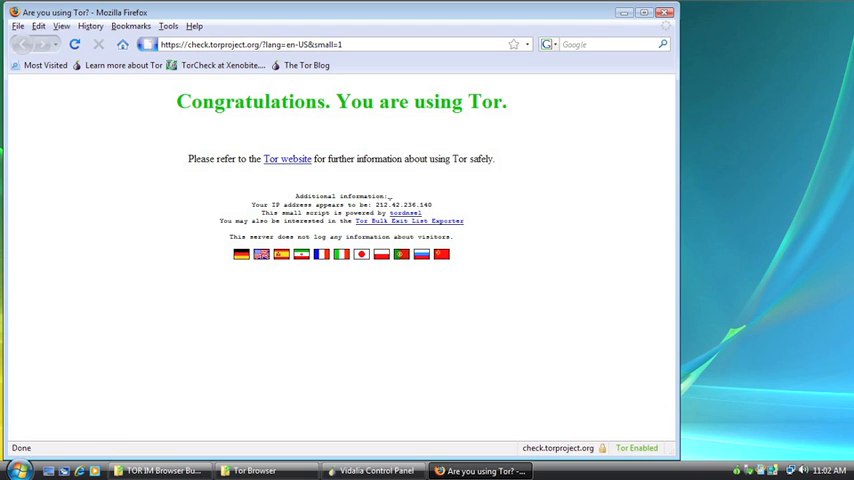
{"action": "mouse_move", "coordinate": [610, 208]}
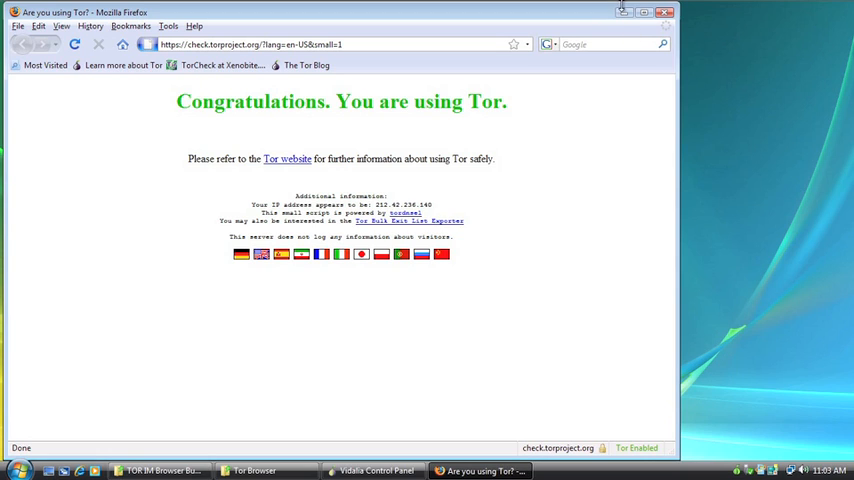
Step: Minimize the portable Firefox showing the Tor check Congratulations page
{"action": "left_click", "coordinate": [648, 12]}
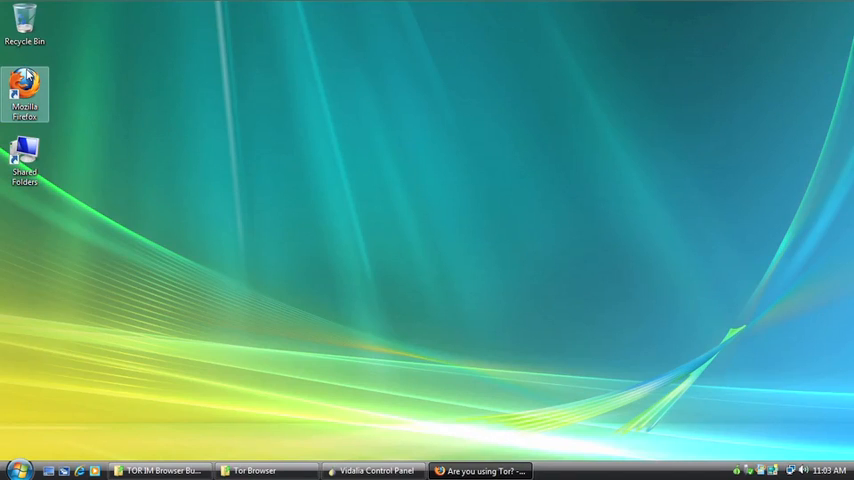
Step: Start the installed Firefox and load check.torproject.org
{"action": "double_click", "coordinate": [24, 90]}
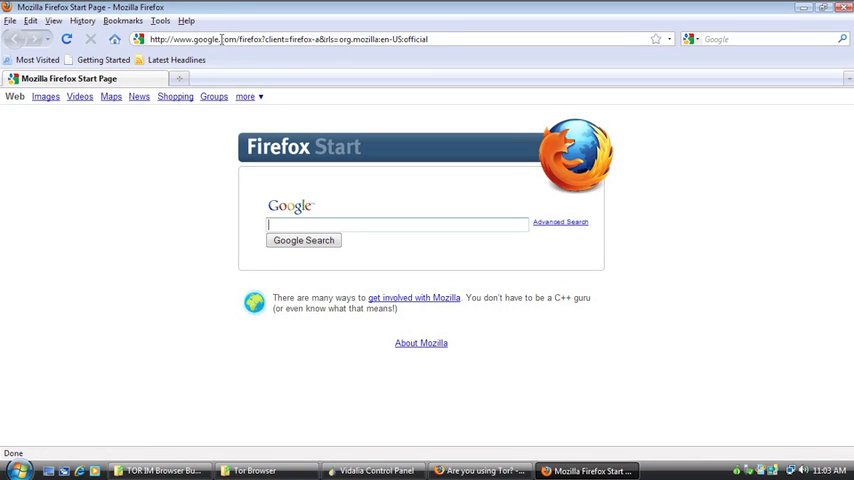
{"action": "left_click", "coordinate": [290, 40]}
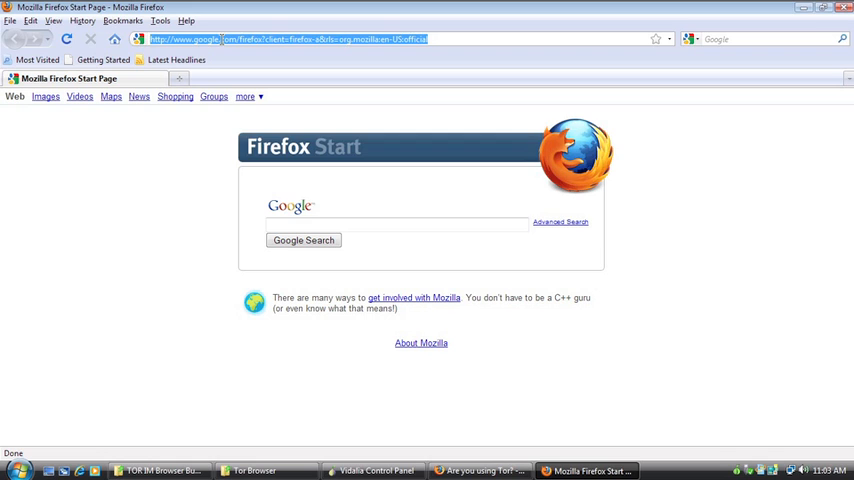
{"action": "type", "text": "check.torproject.org/"}
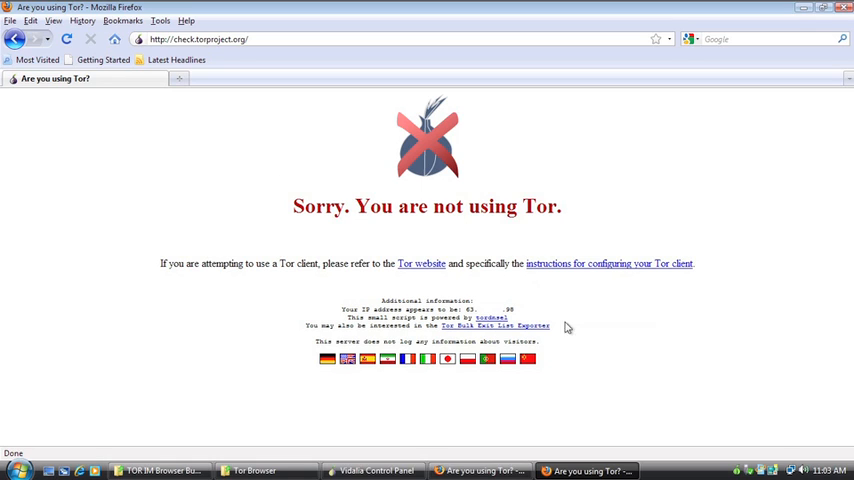
{"action": "mouse_move", "coordinate": [574, 332]}
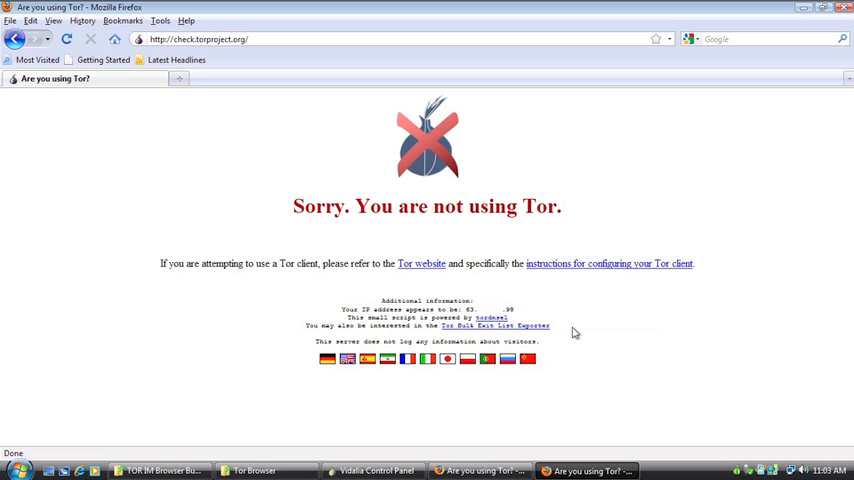
{"action": "mouse_move", "coordinate": [584, 326]}
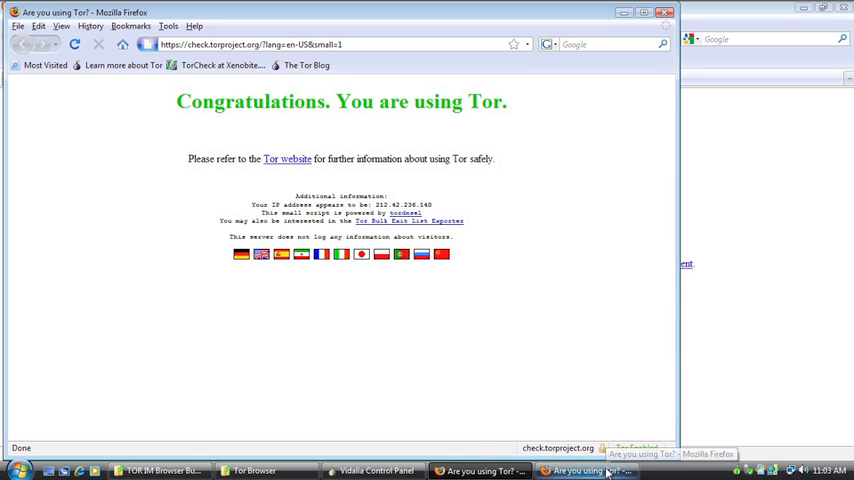
Step: Switch between the two Firefox check results, then close the Tor Browser window
{"action": "left_click", "coordinate": [588, 472]}
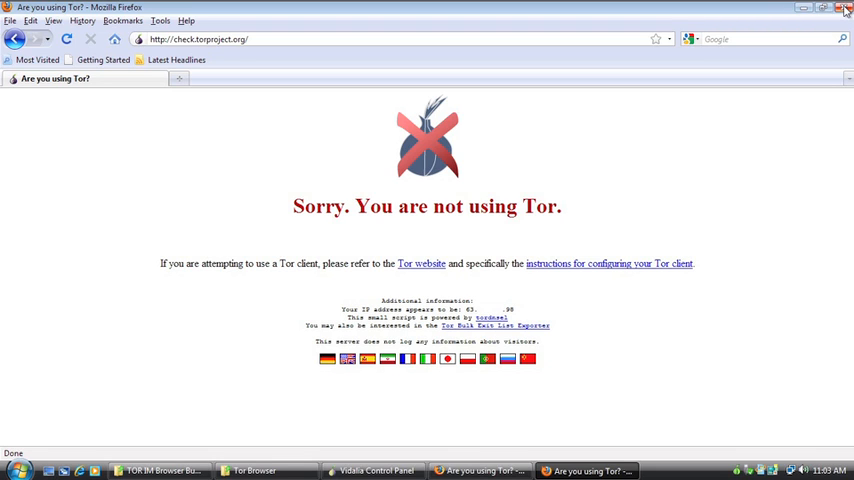
{"action": "mouse_move", "coordinate": [844, 10]}
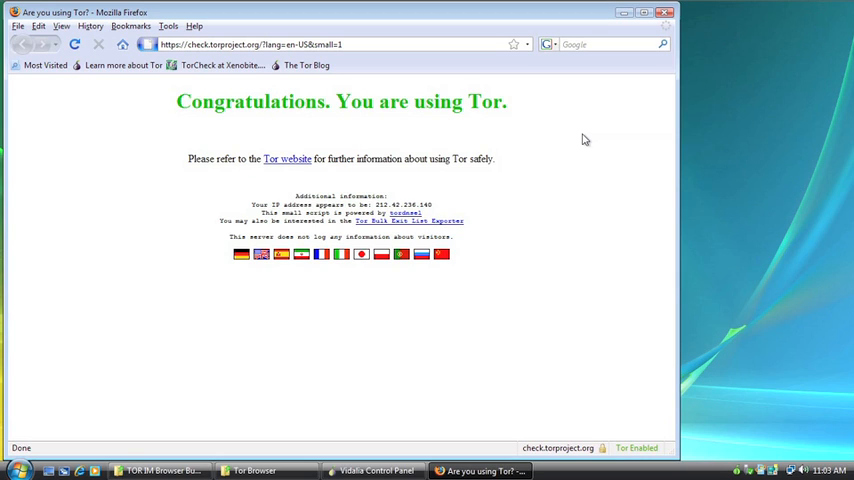
{"action": "mouse_move", "coordinate": [664, 12]}
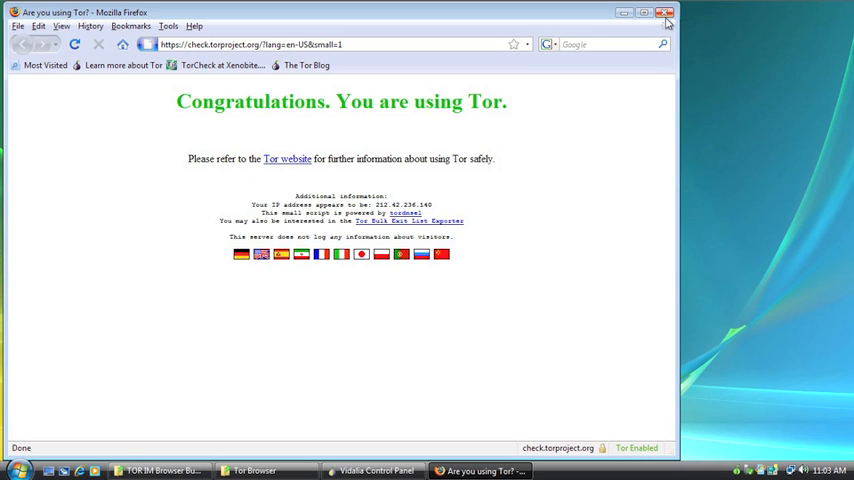
{"action": "left_click", "coordinate": [664, 12]}
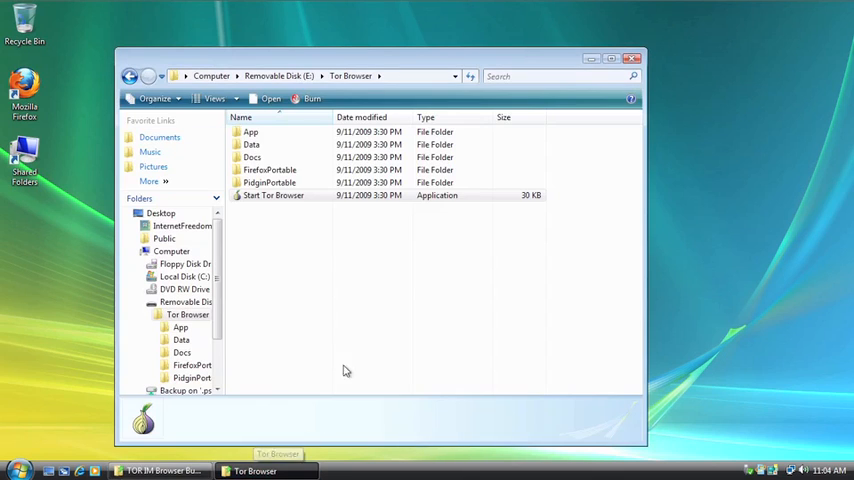
{"action": "mouse_move", "coordinate": [270, 288]}
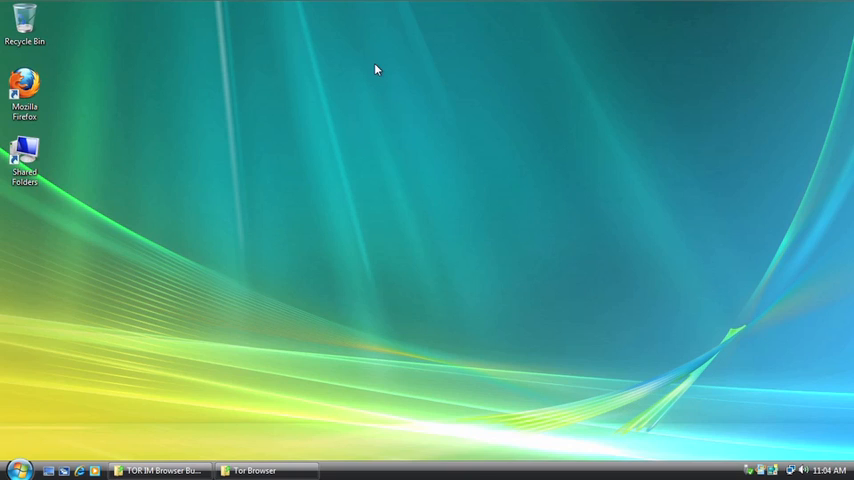
{"action": "mouse_move", "coordinate": [548, 76]}
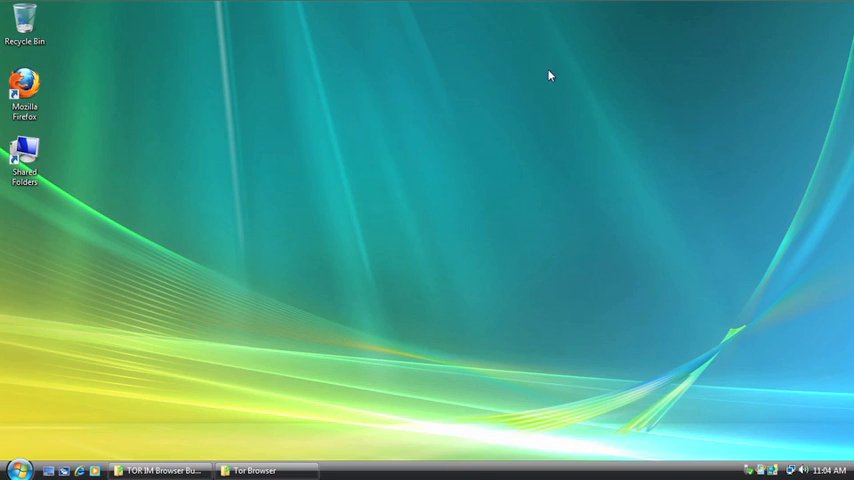